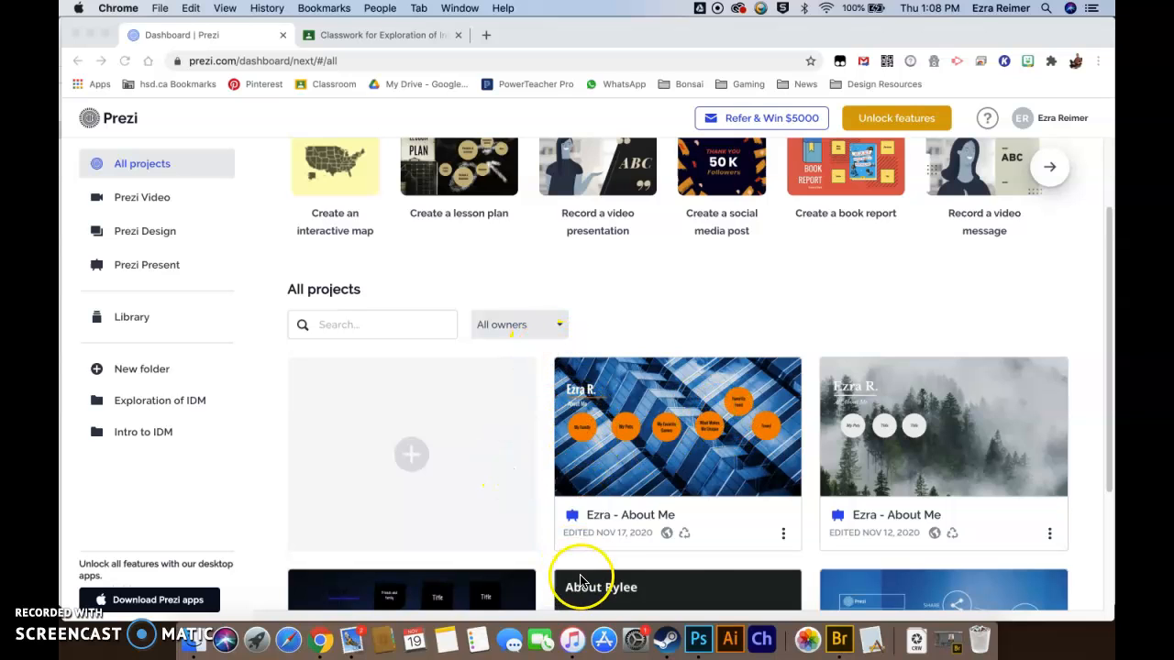
mouse_move(741, 523)
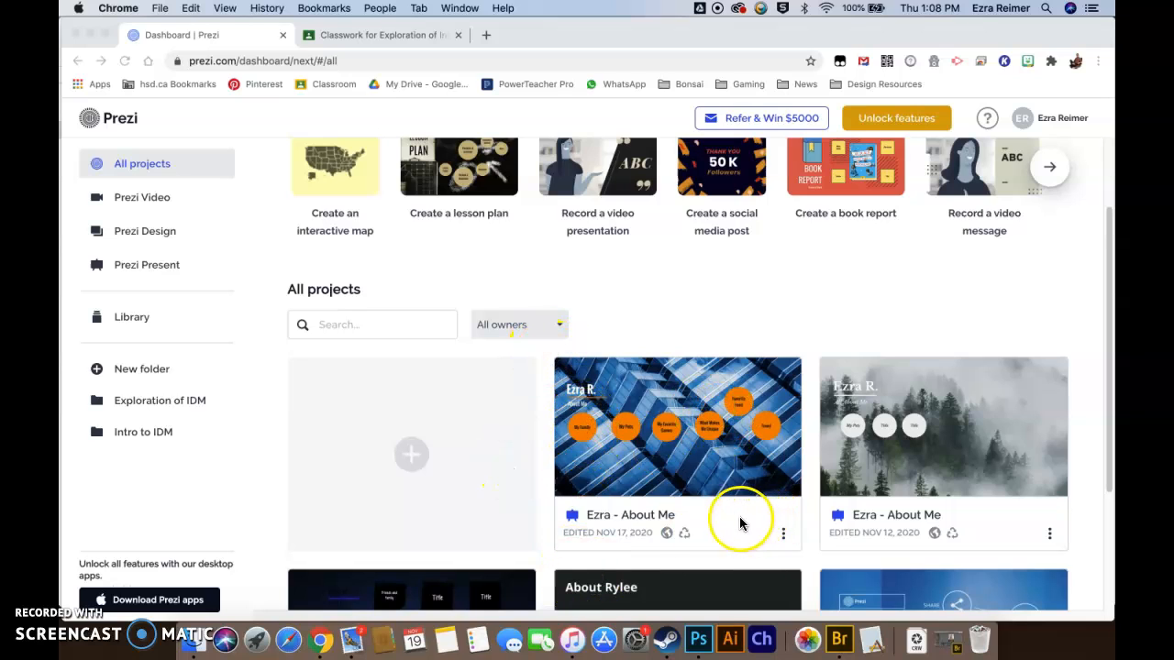
mouse_move(564, 538)
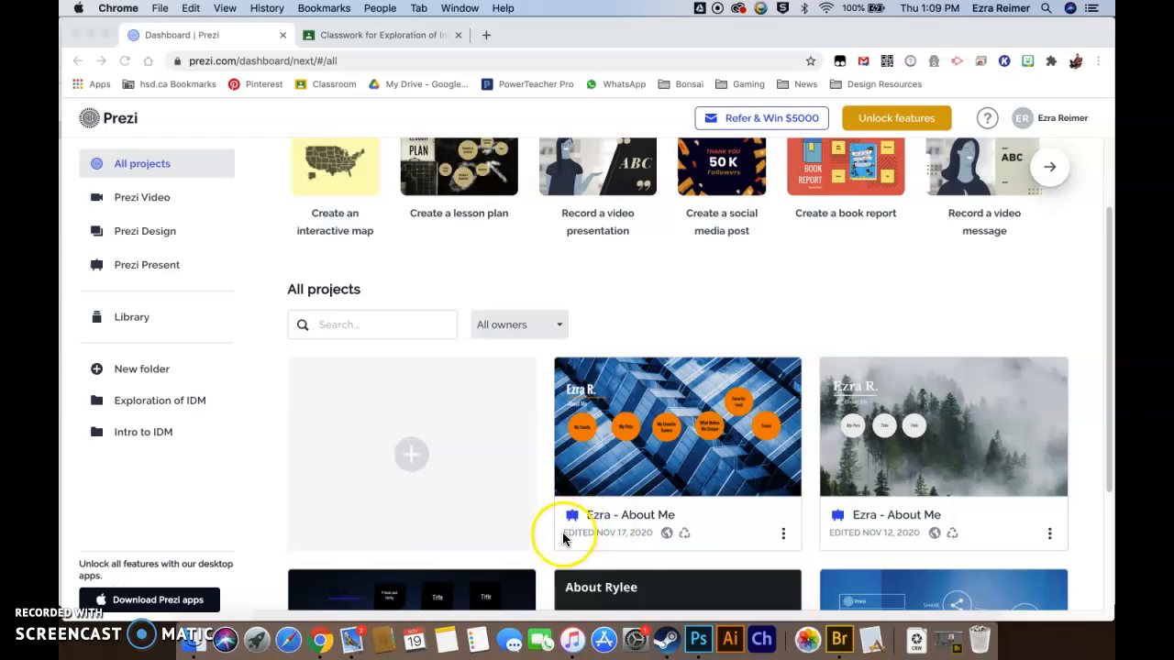
mouse_move(773, 550)
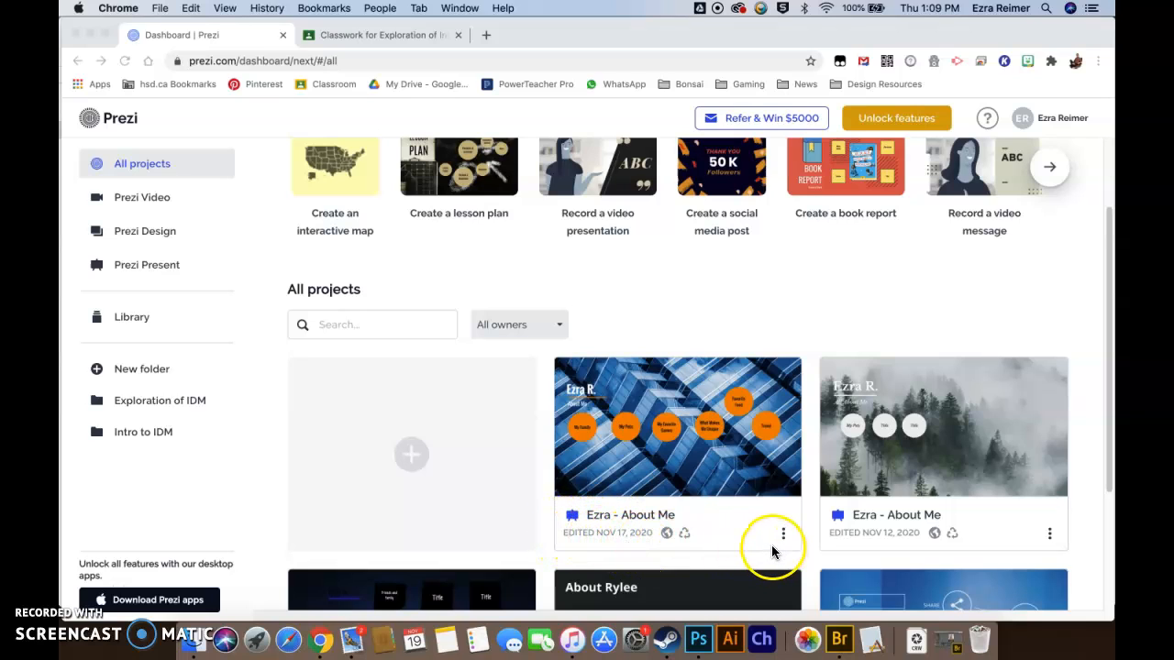
mouse_move(663, 502)
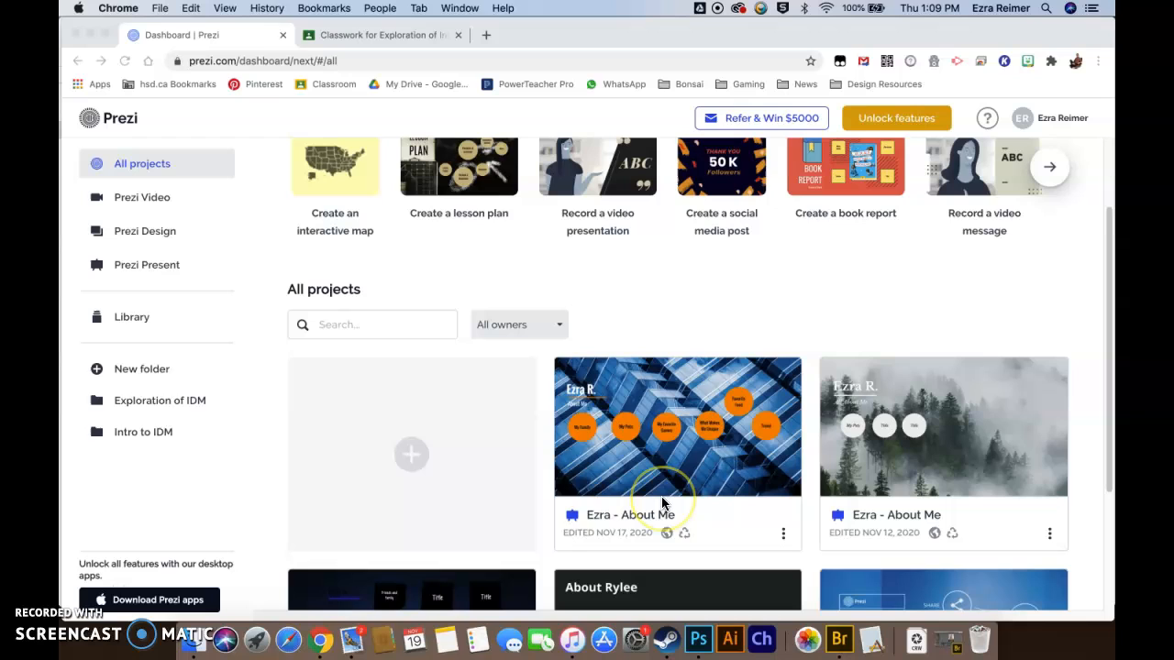
mouse_move(657, 507)
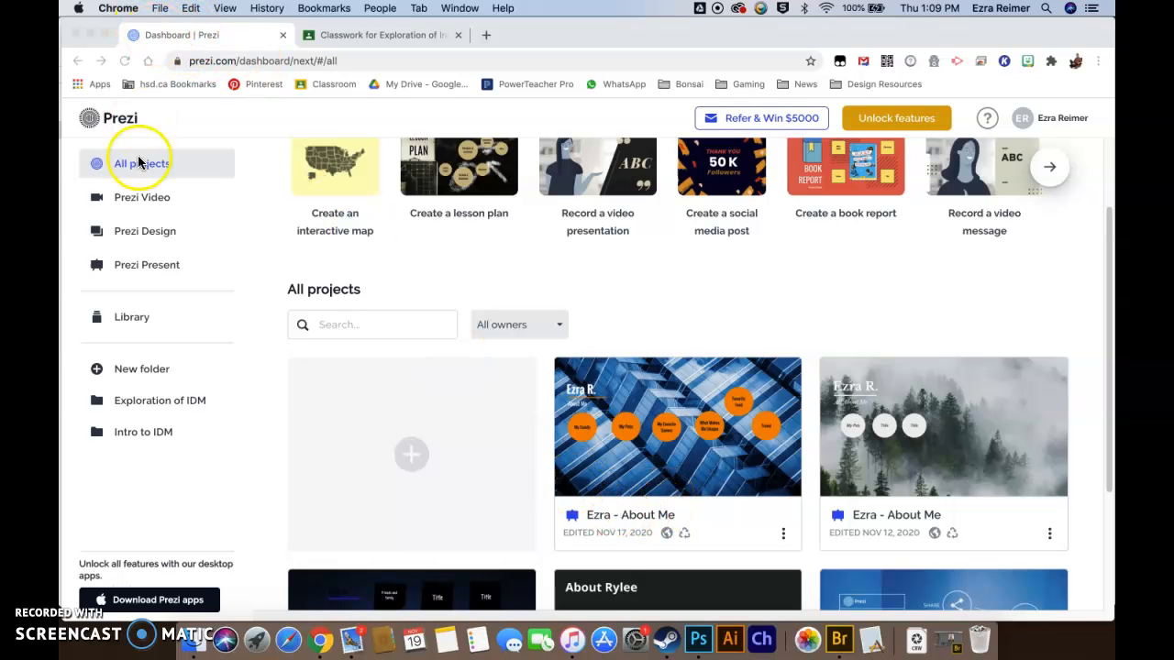
mouse_move(206, 41)
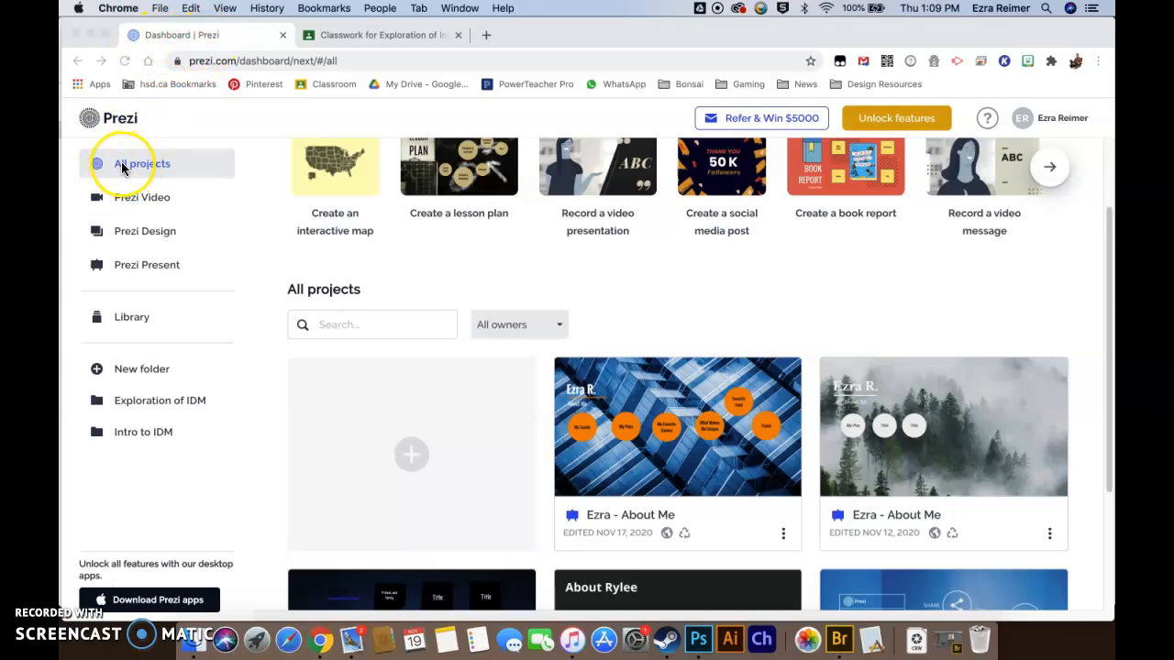
Step: Choose Share view link from the About Me project card's options menu
scroll(down, 3)
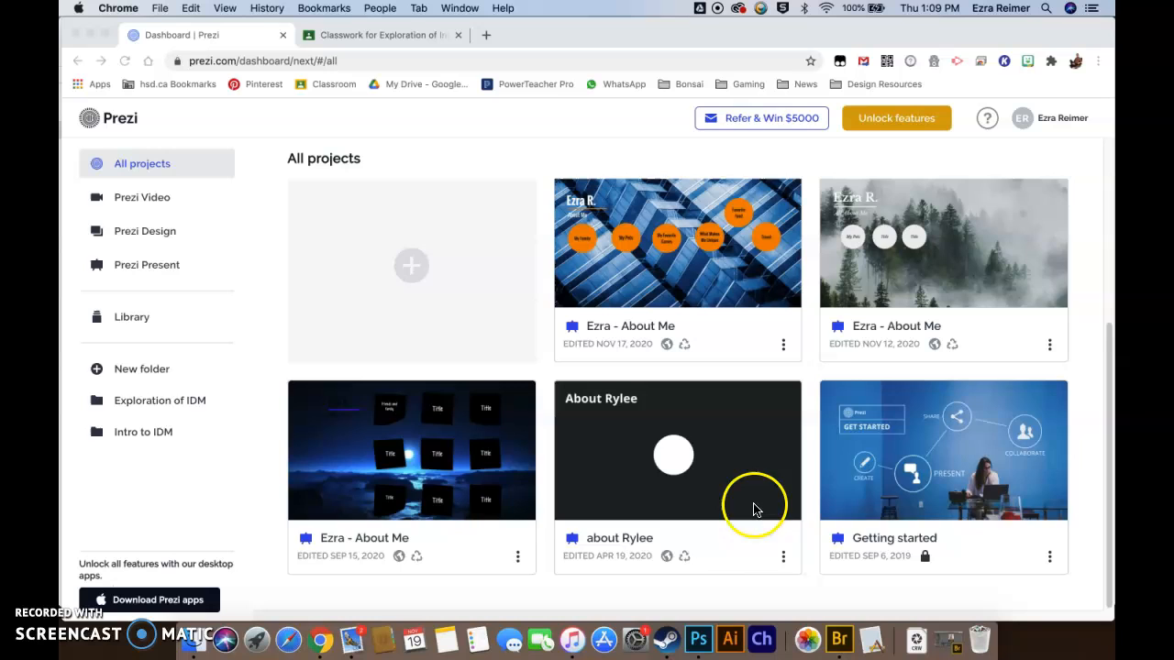
scroll(up, 3)
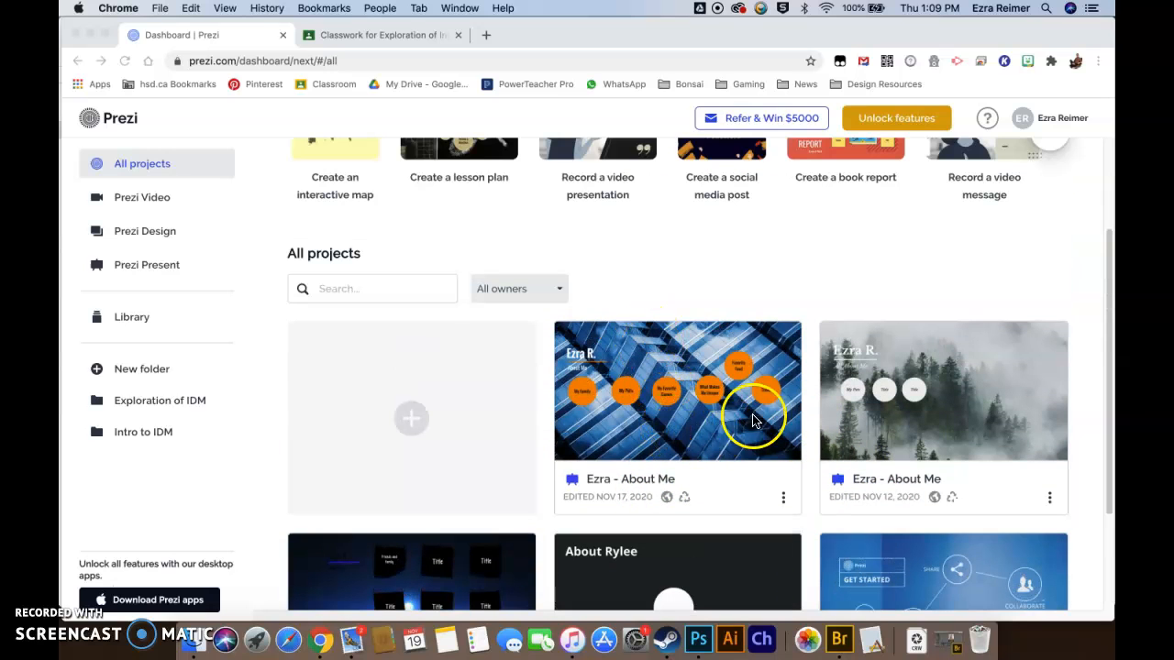
mouse_move(664, 487)
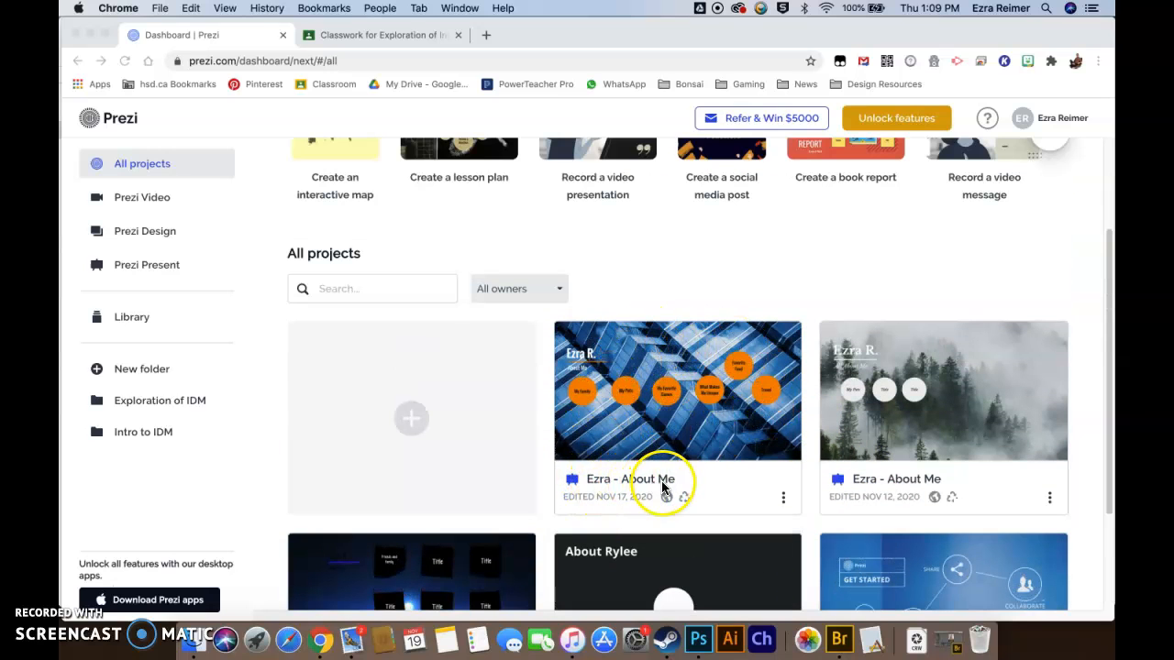
mouse_move(720, 477)
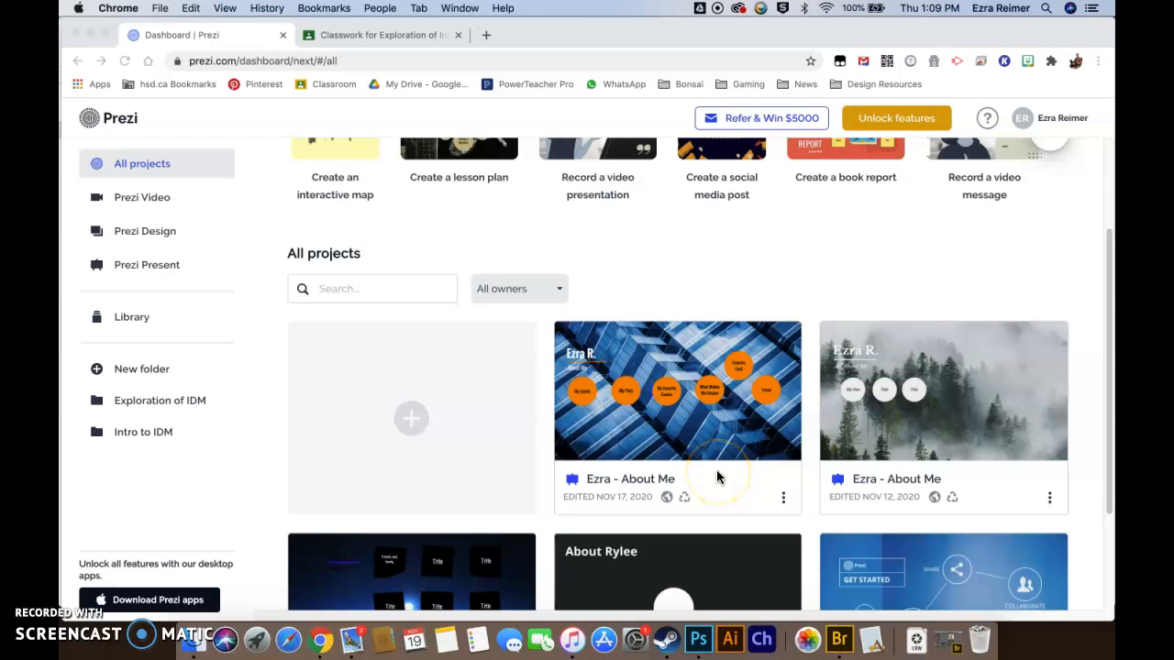
mouse_move(700, 449)
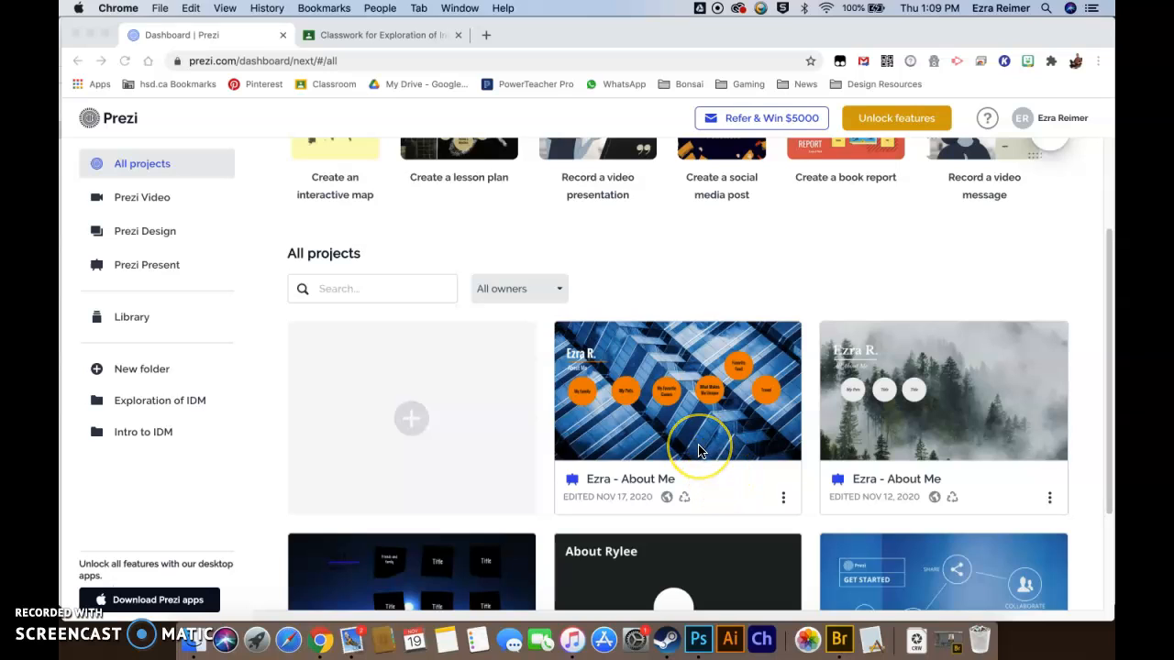
mouse_move(773, 505)
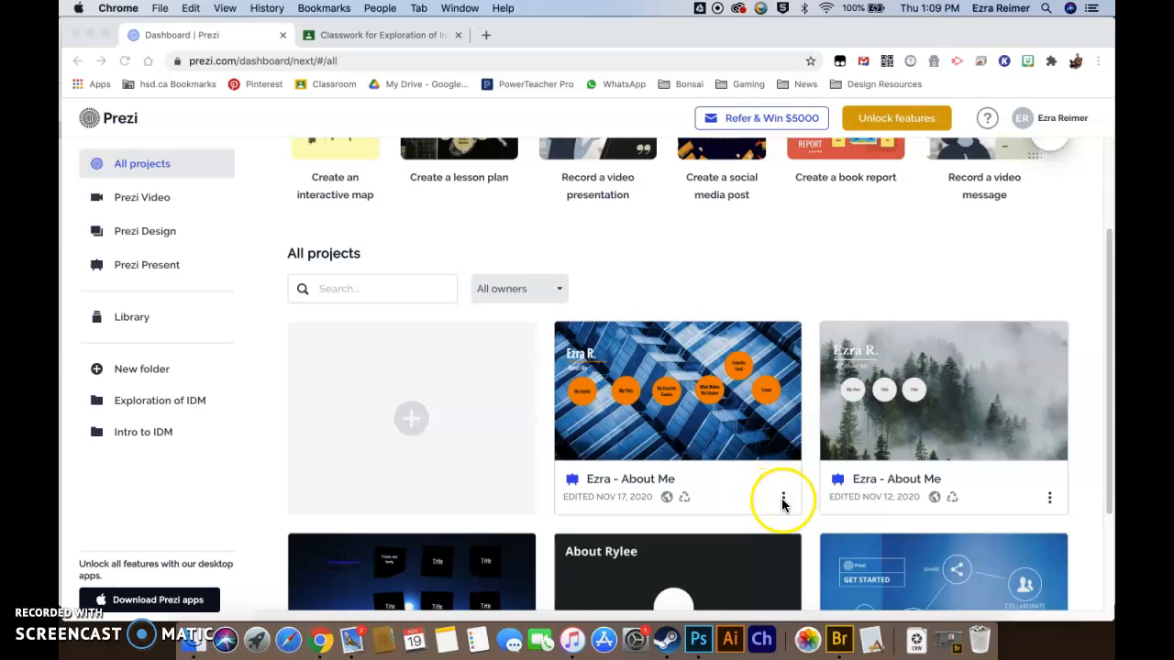
mouse_move(782, 496)
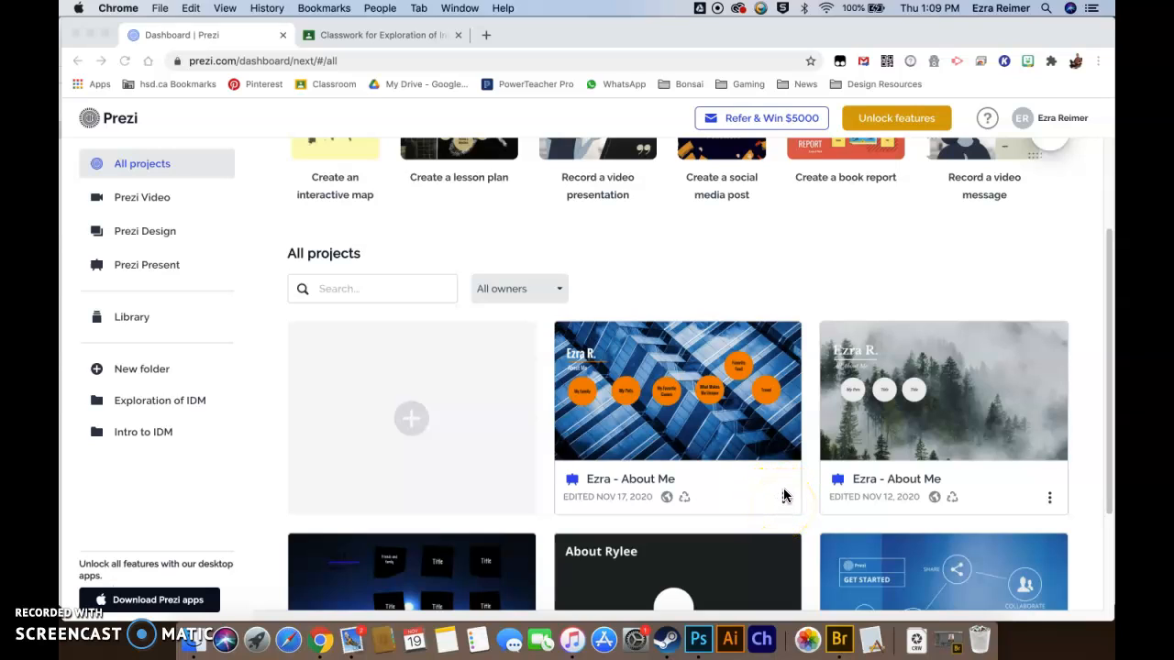
mouse_move(780, 502)
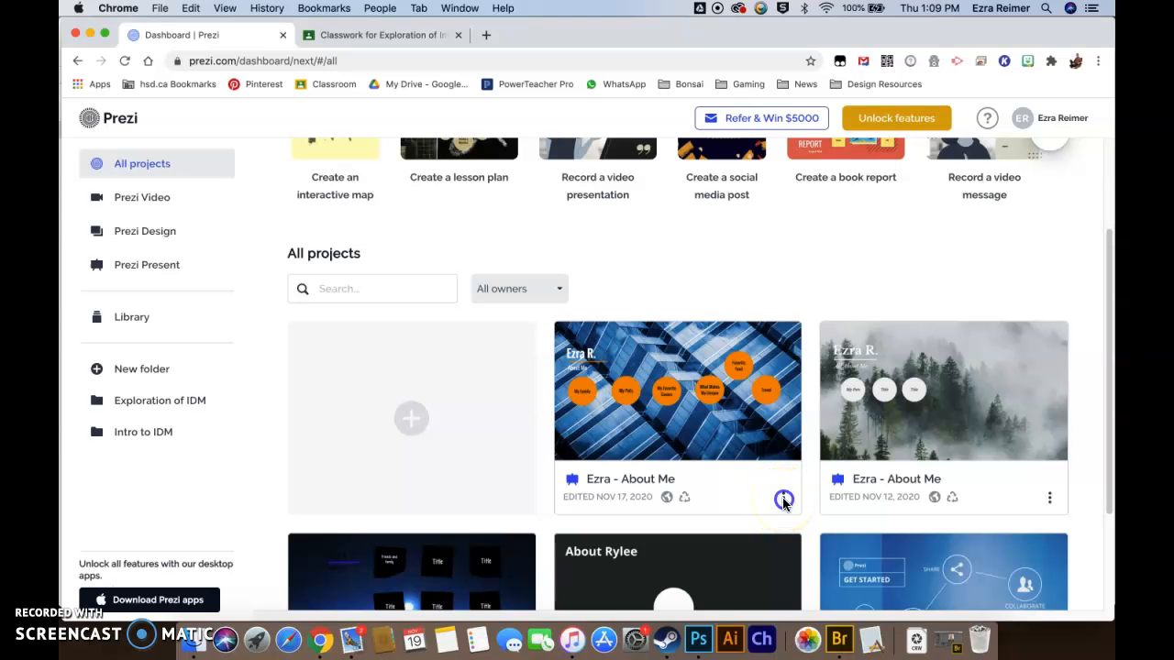
click(783, 498)
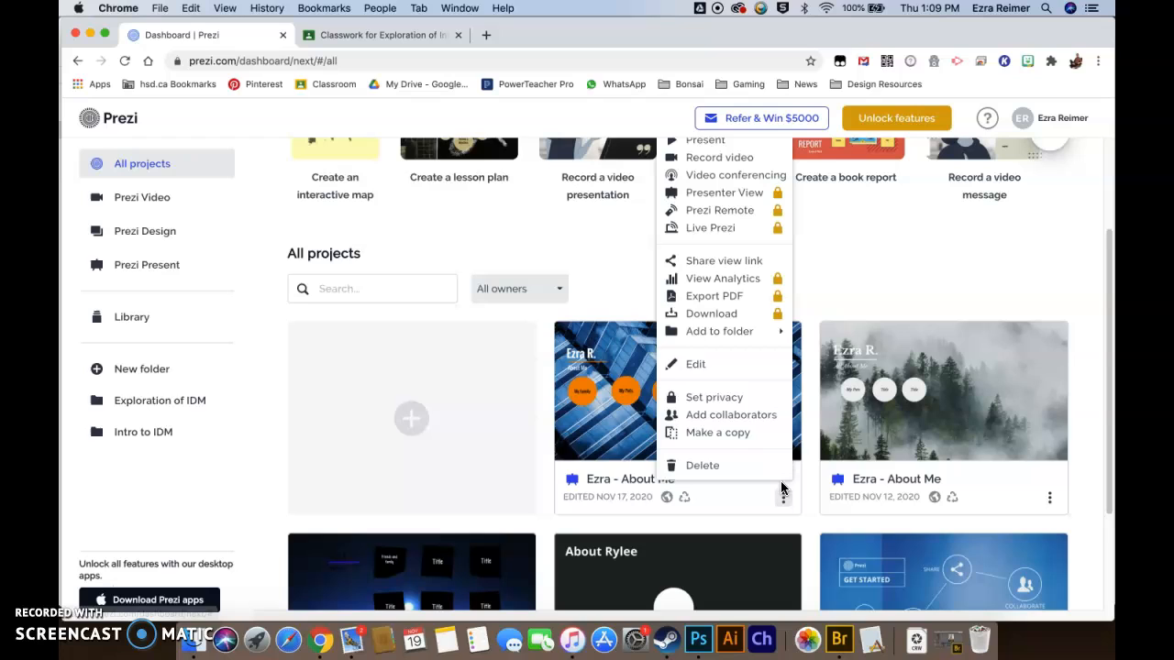
mouse_move(689, 261)
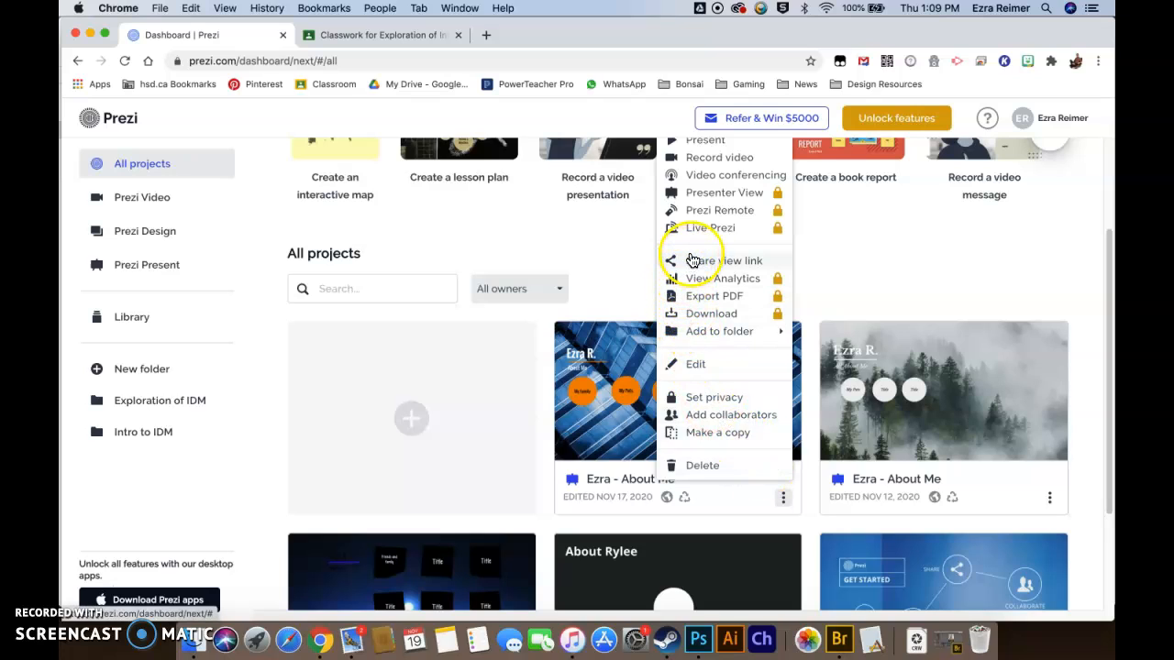
mouse_move(722, 260)
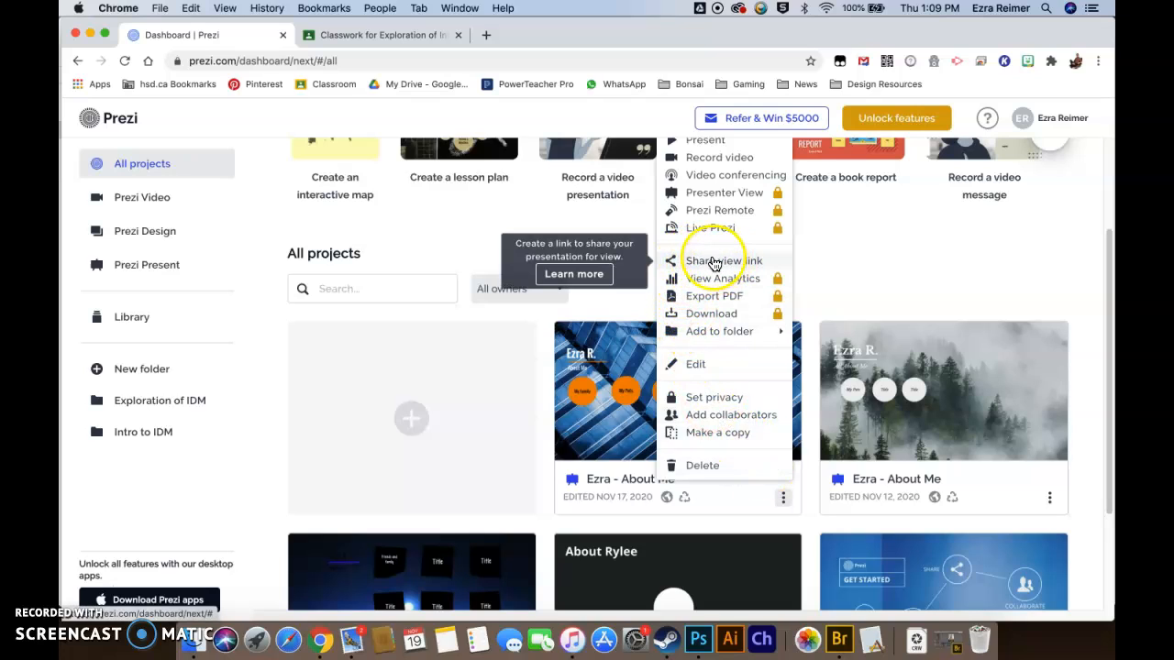
click(719, 261)
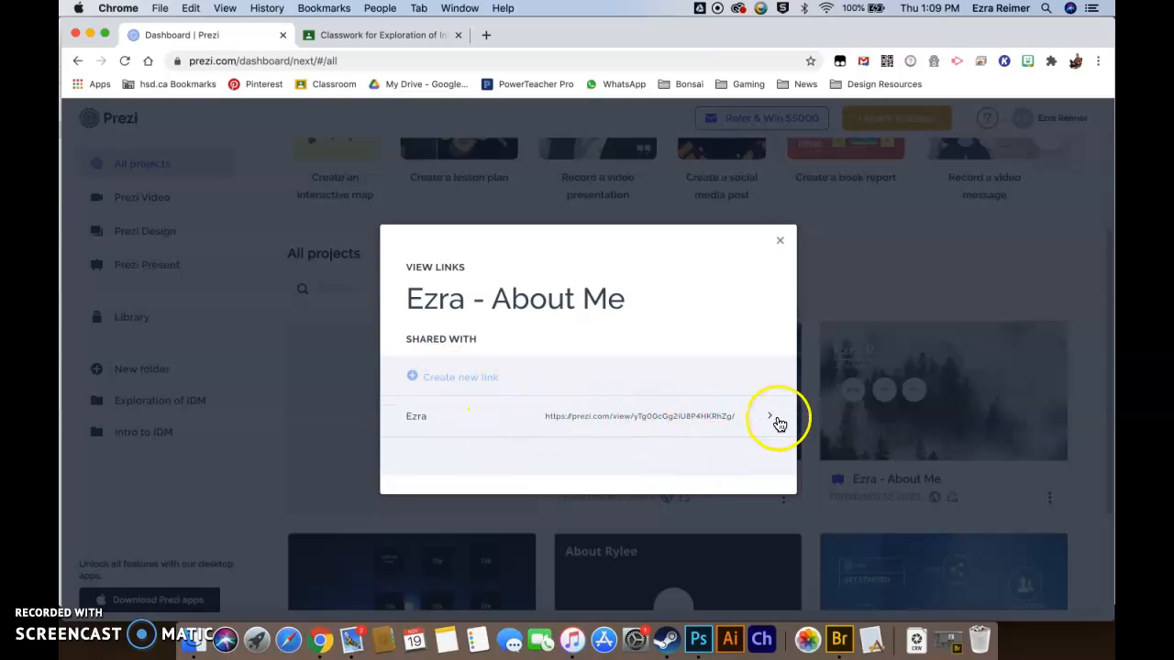
Step: Open the existing view link's setup and copy its prezi.com/view URL
click(768, 415)
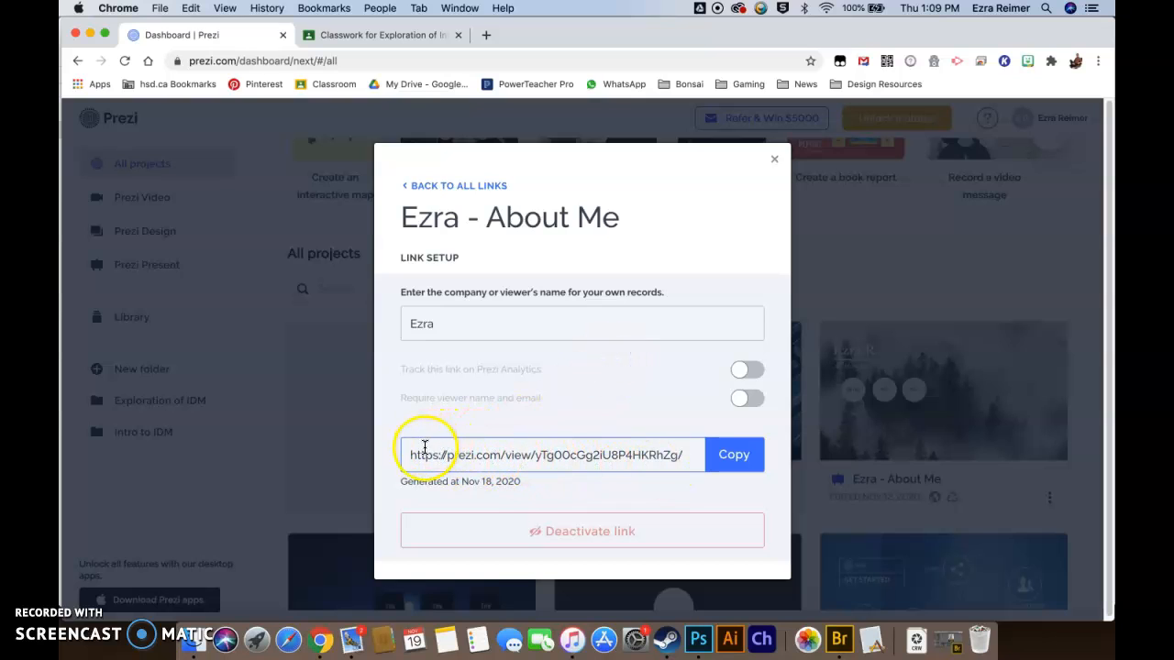
mouse_move(358, 452)
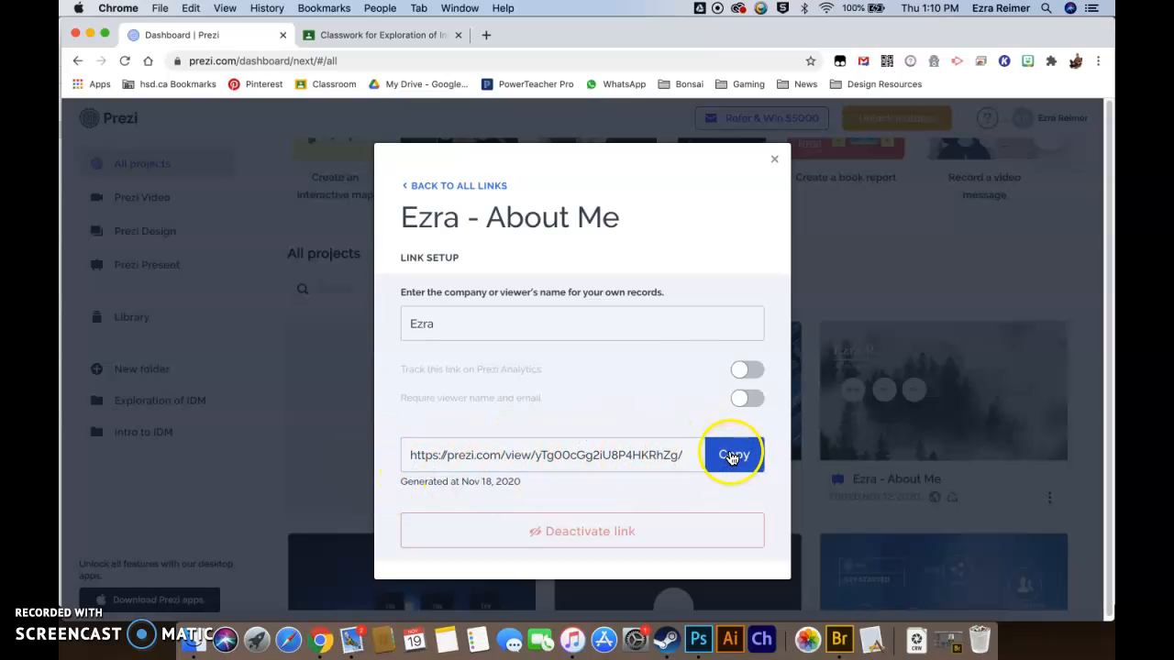
click(733, 454)
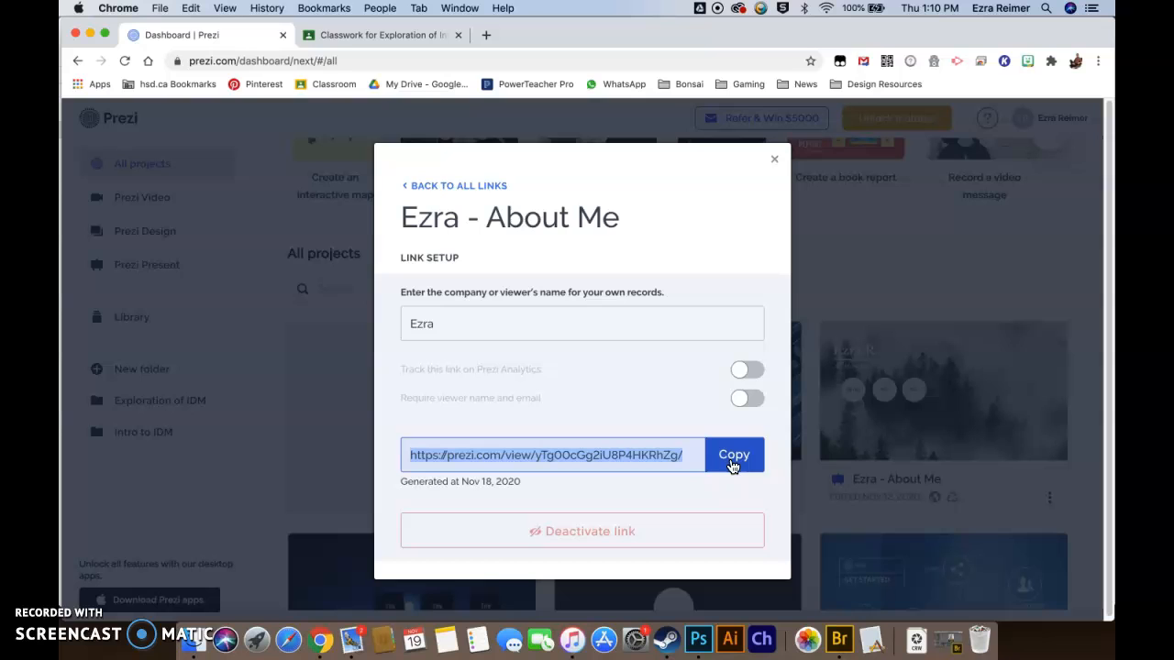
Step: Switch to Classroom and open the Assignment 1 - All about me Prezi (Track B) page
click(380, 35)
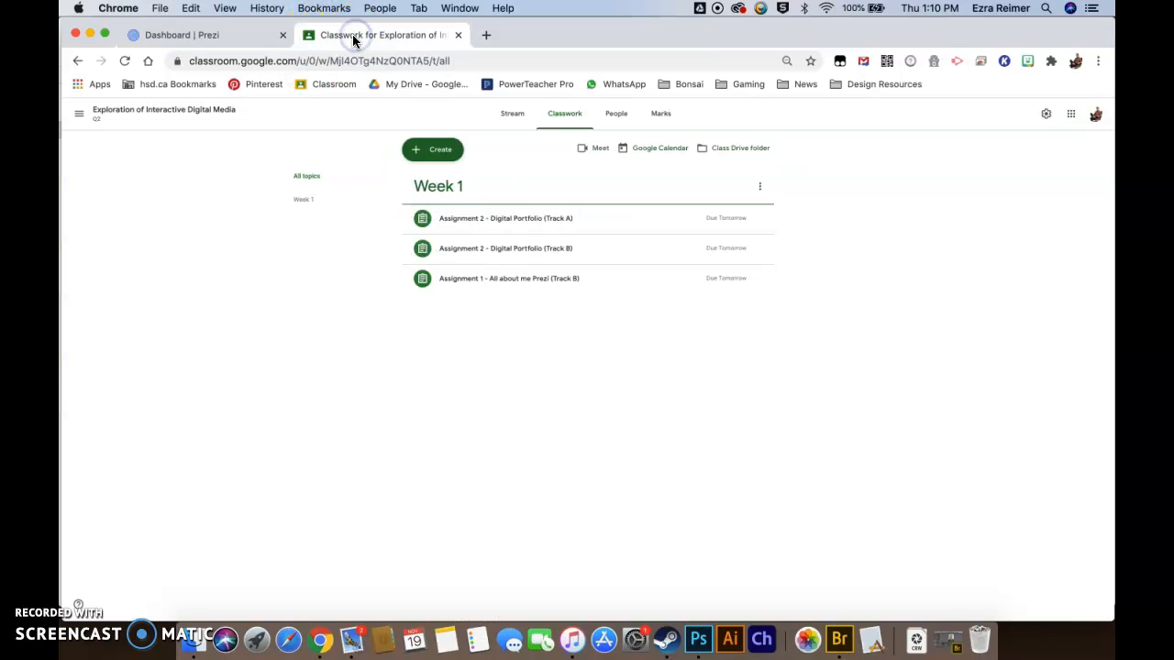
mouse_move(469, 303)
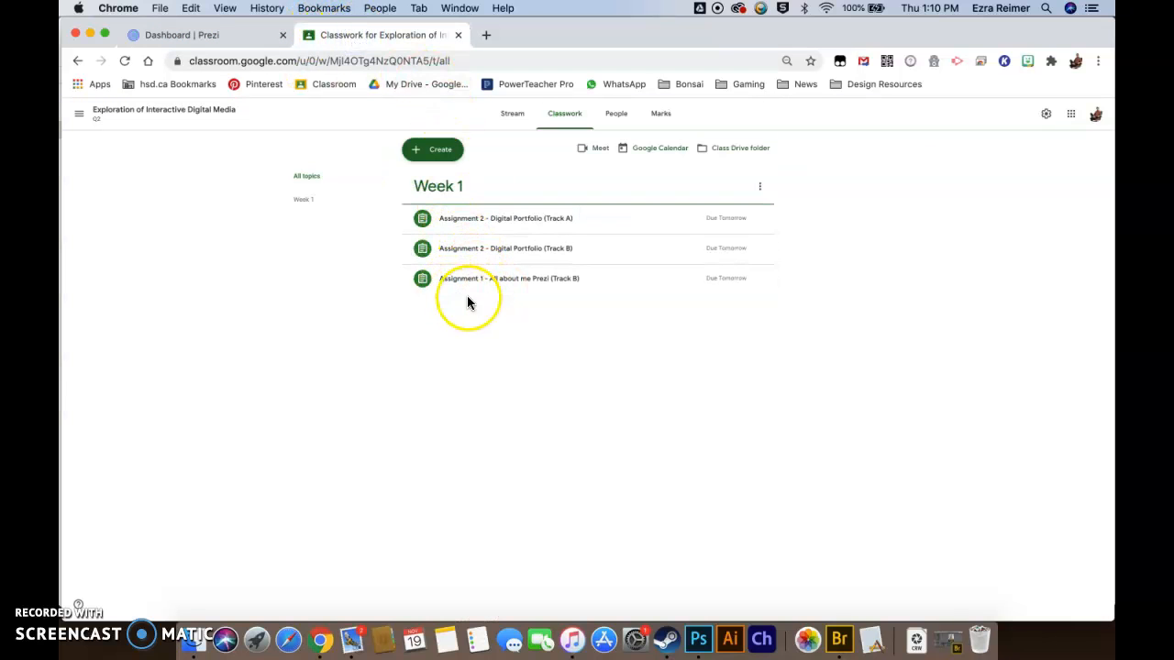
click(509, 278)
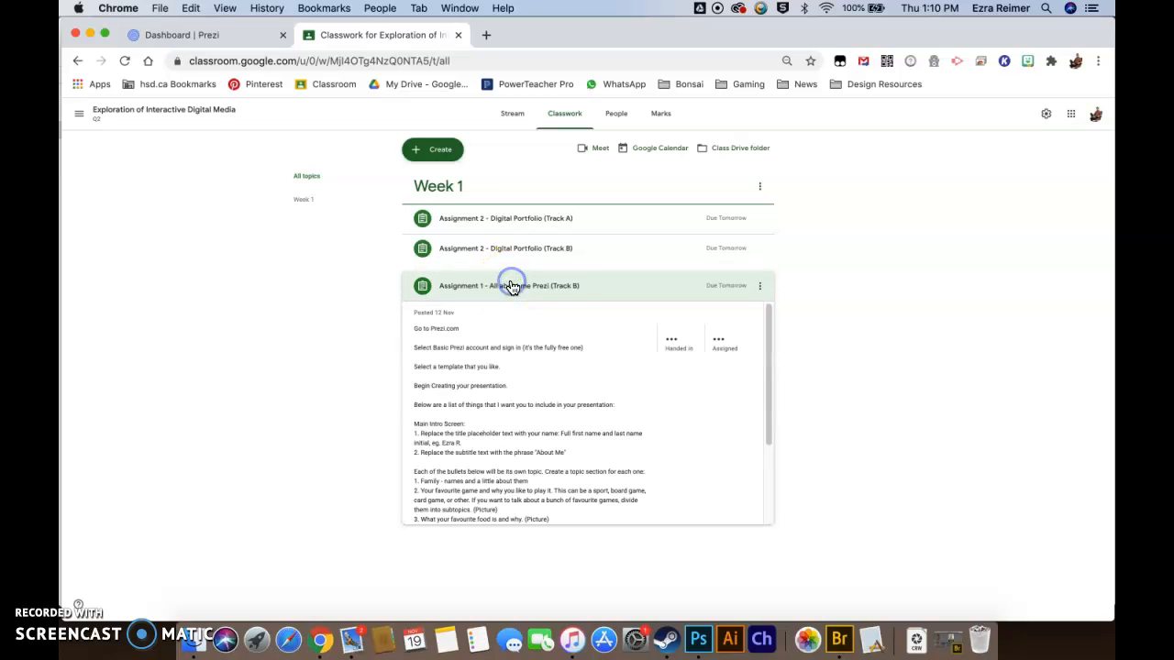
click(510, 285)
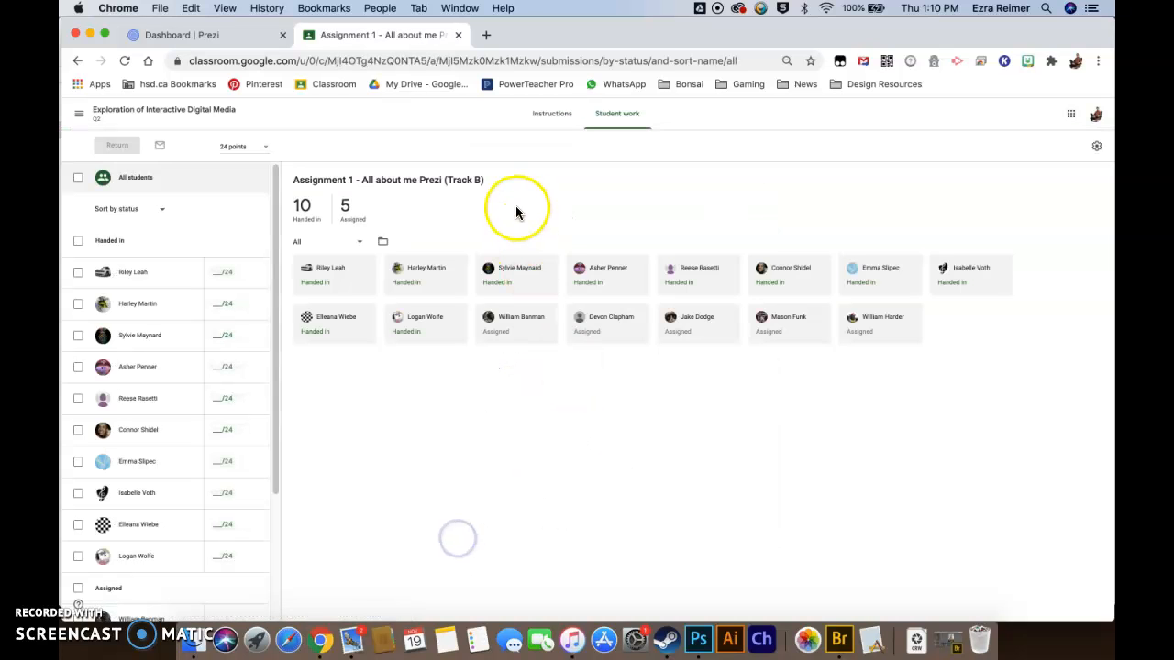
Step: Show the Instructions tab for Assignment 1 - All about me Prezi (Track B)
click(551, 113)
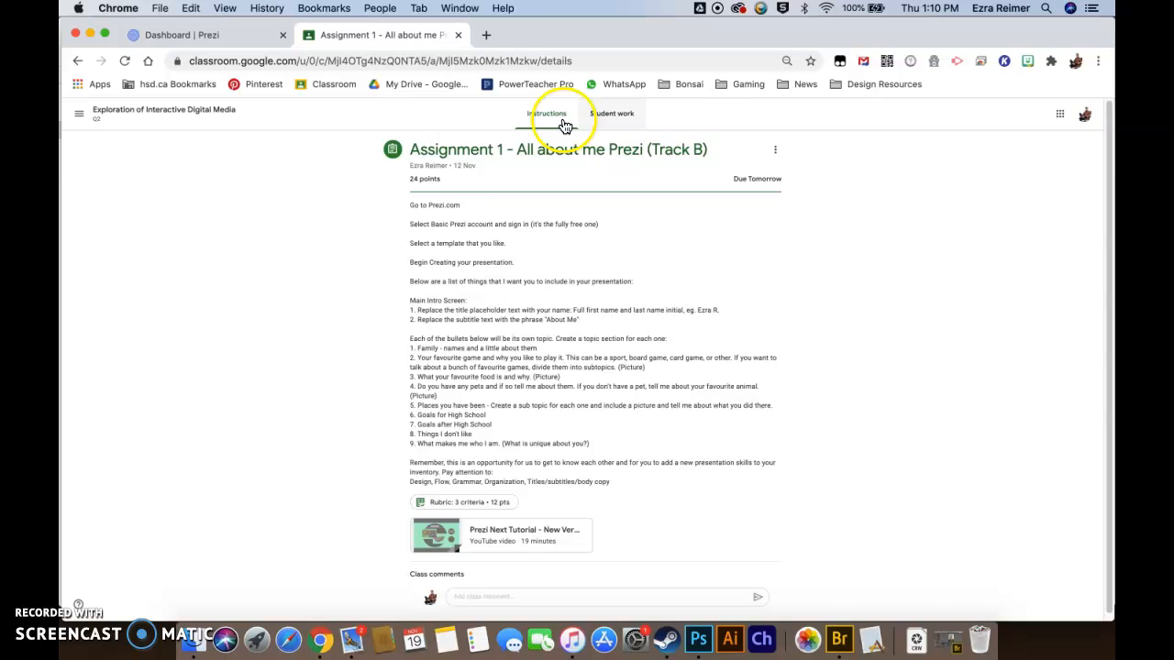
mouse_move(949, 232)
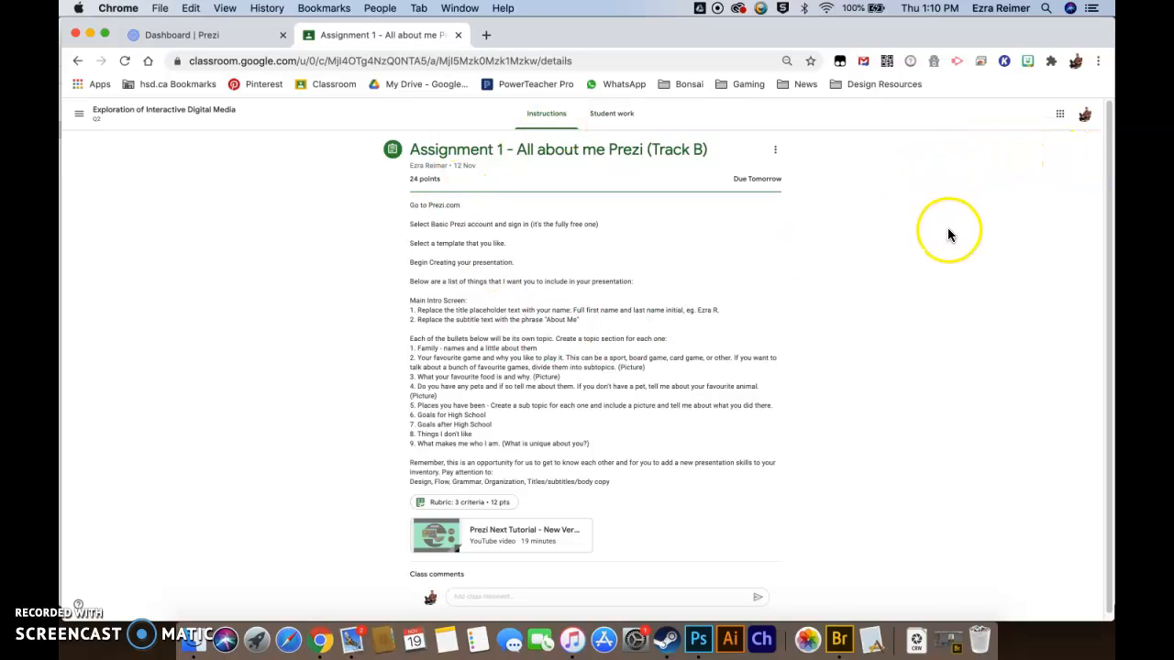
mouse_move(992, 255)
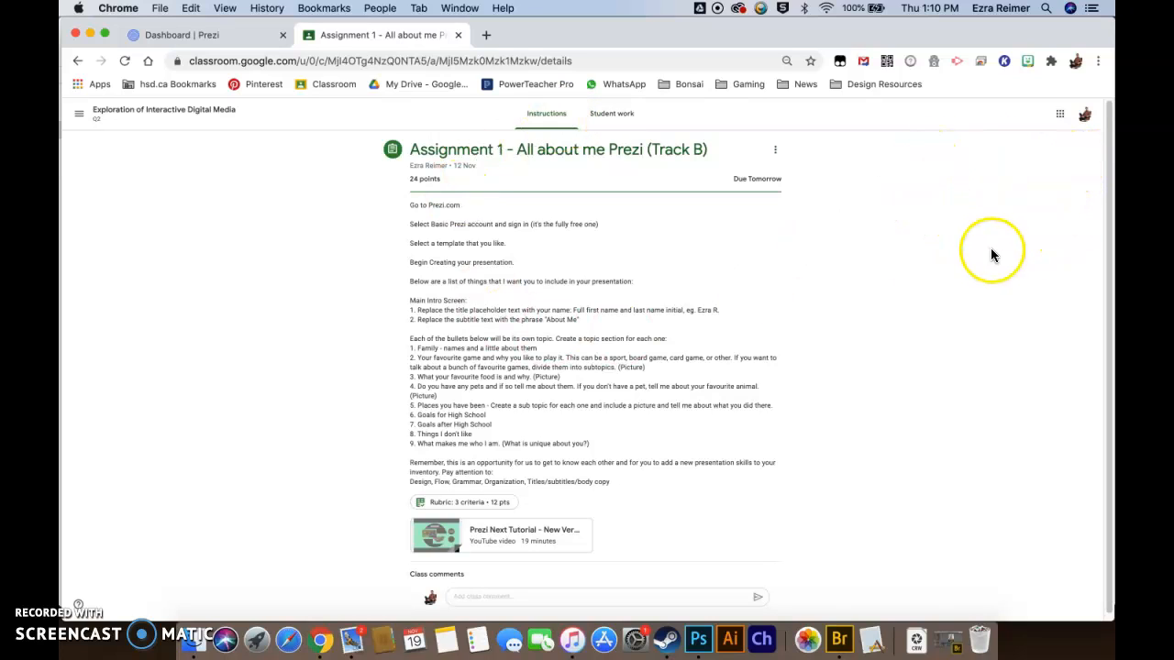
mouse_move(962, 191)
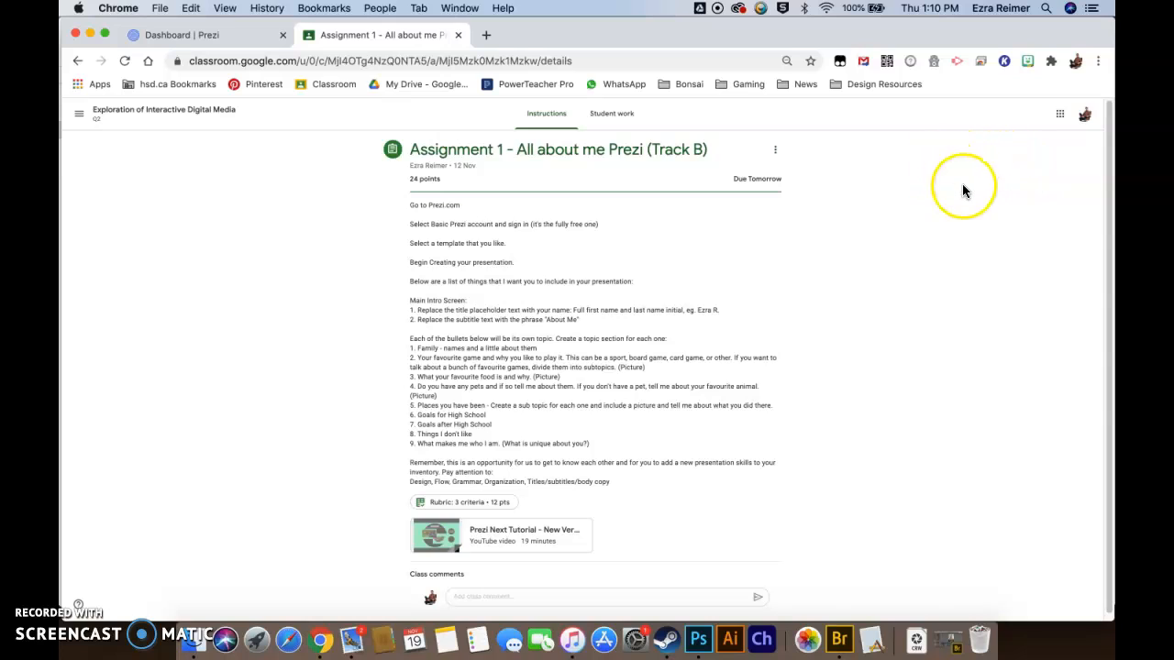
mouse_move(963, 170)
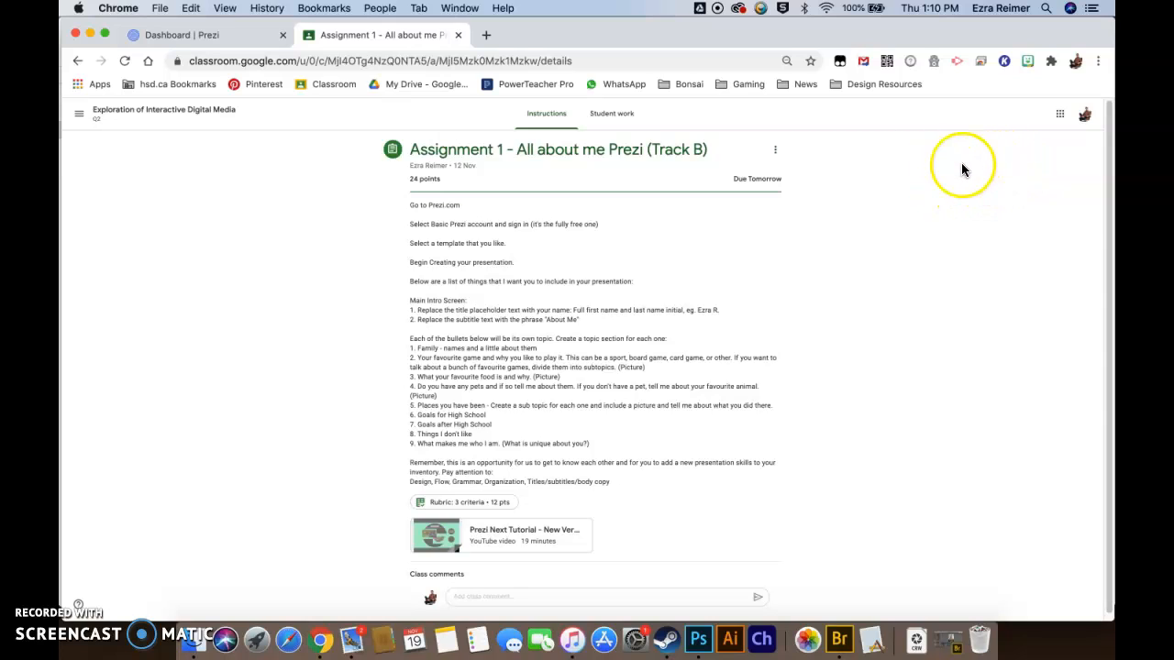
mouse_move(979, 228)
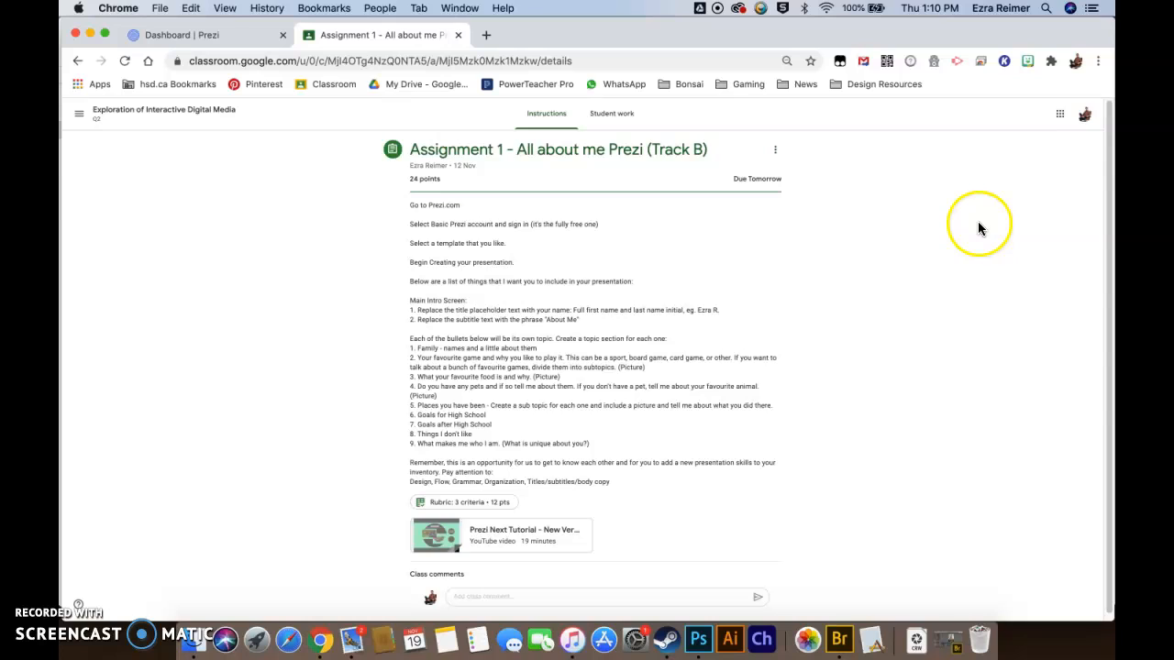
mouse_move(949, 156)
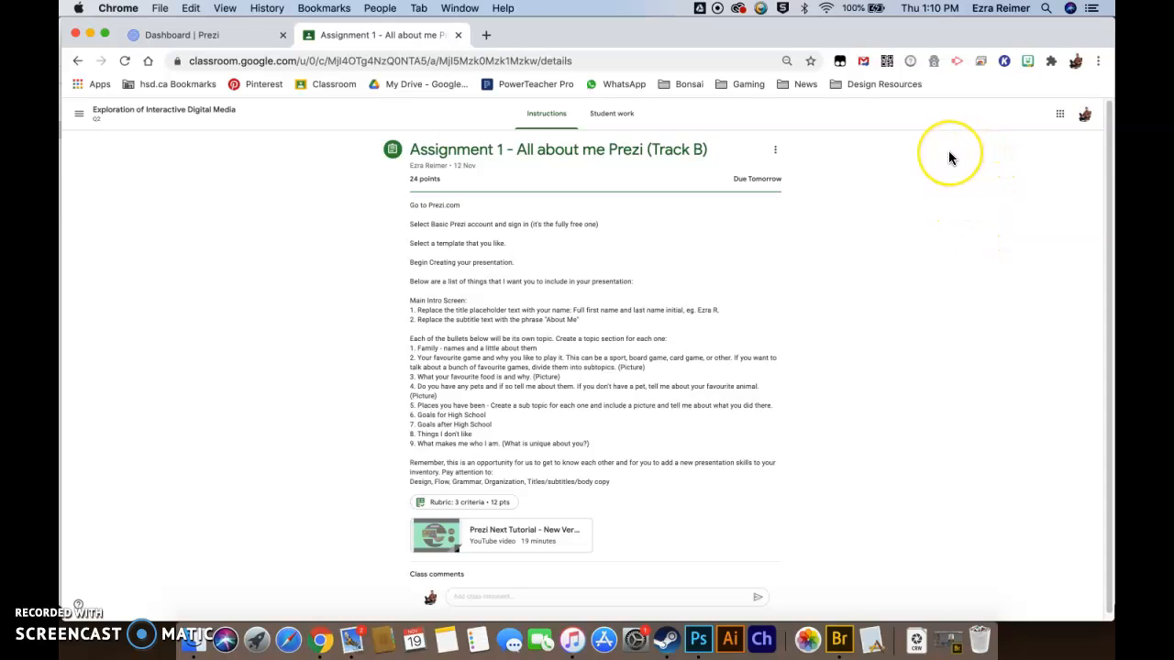
mouse_move(984, 187)
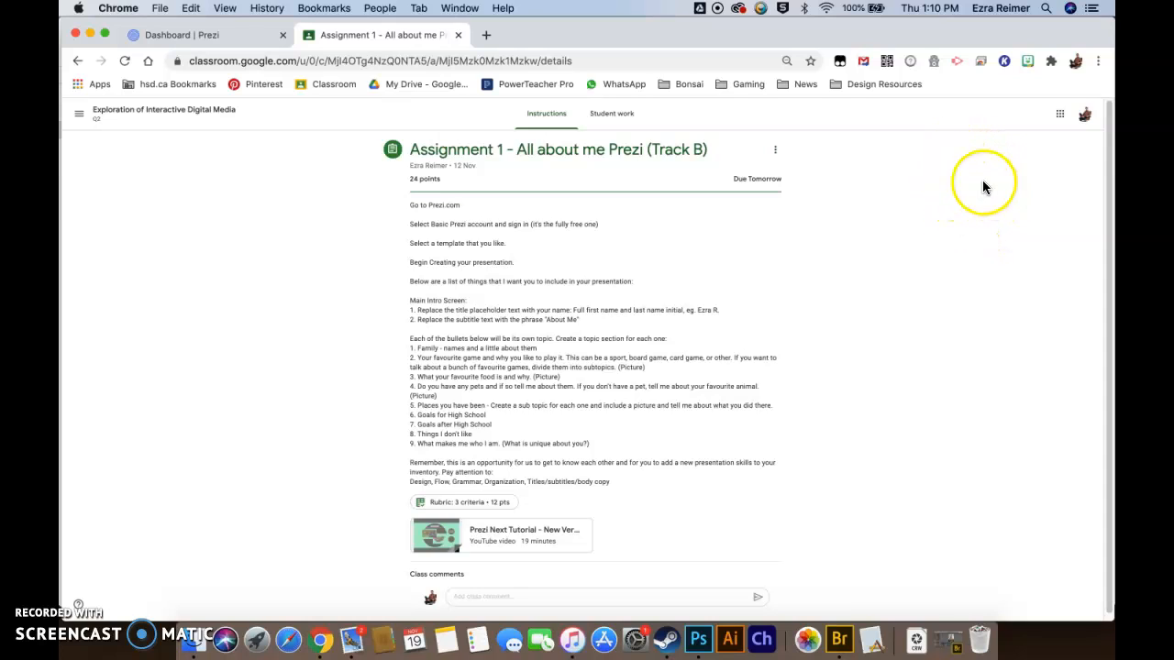
mouse_move(692, 229)
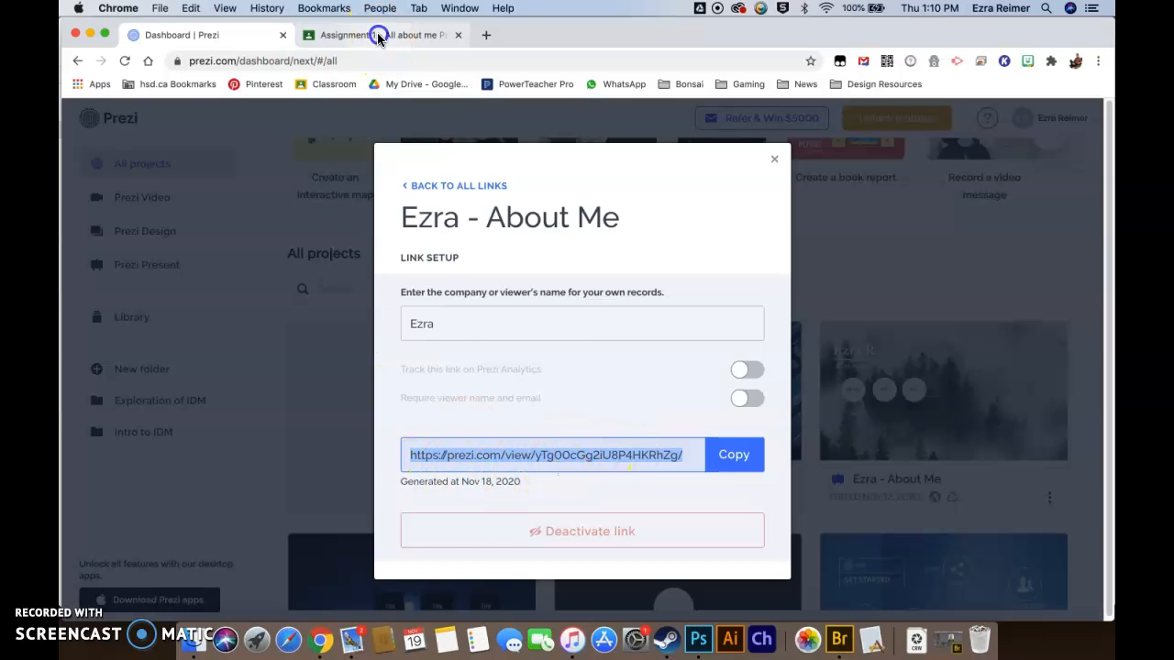
Step: Switch back to the Classroom tab showing the Assignment 1 instructions
click(381, 35)
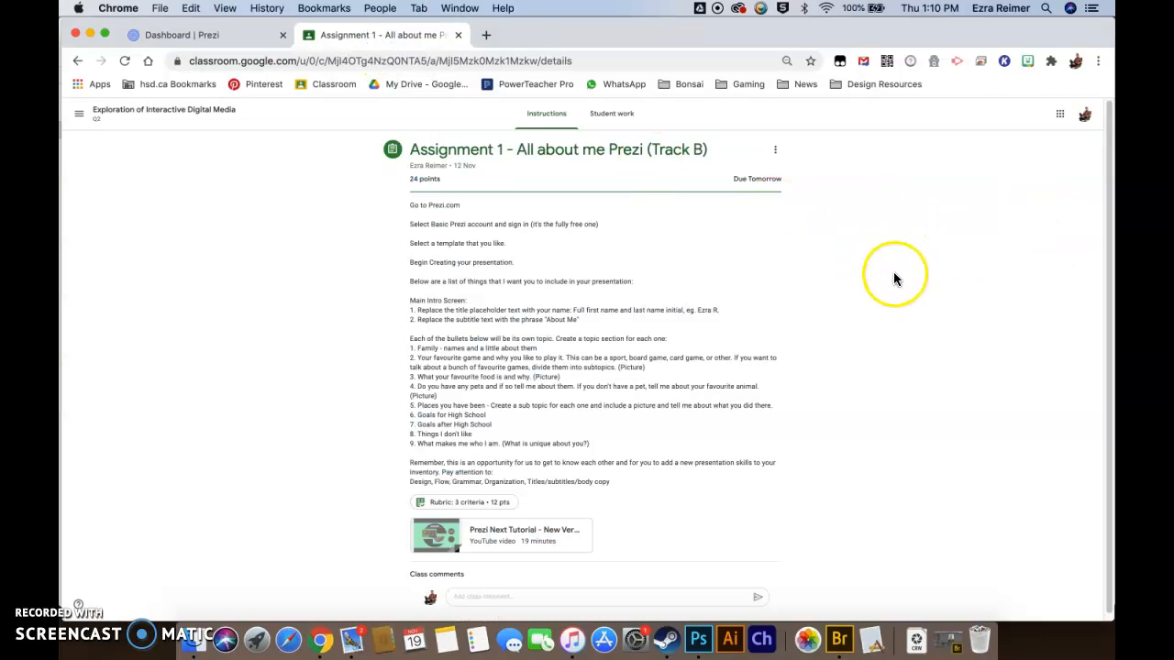
mouse_move(989, 227)
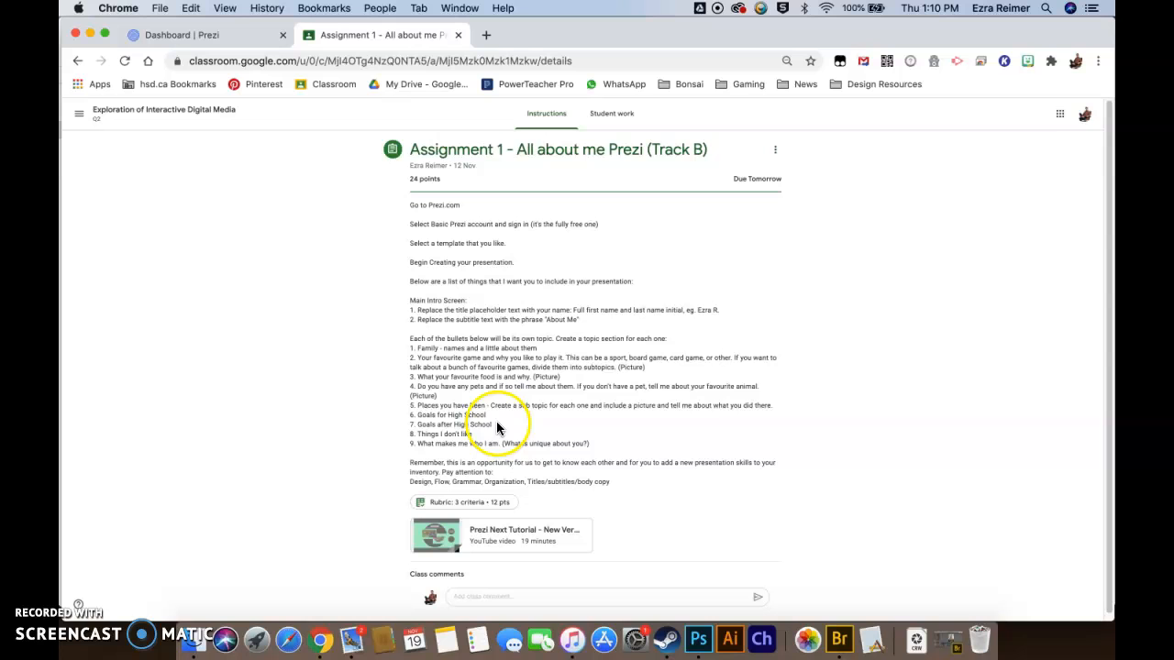
mouse_move(657, 403)
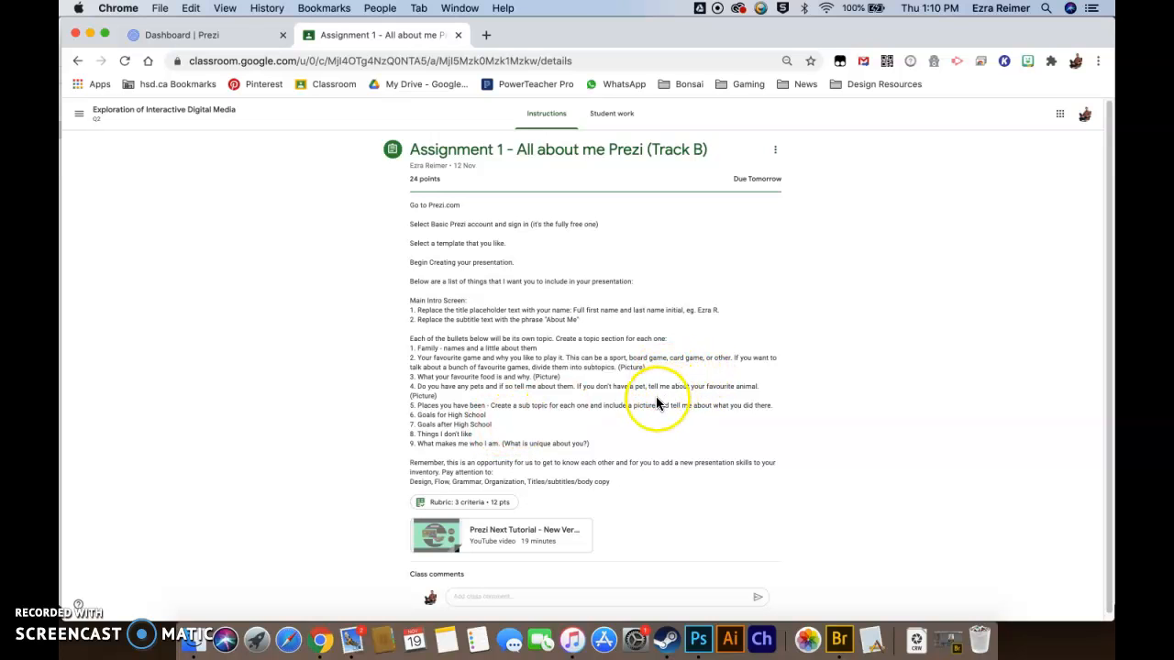
Step: Switch to the Dashboard | Prezi tab to view the Ezra - About Me link setup
click(179, 34)
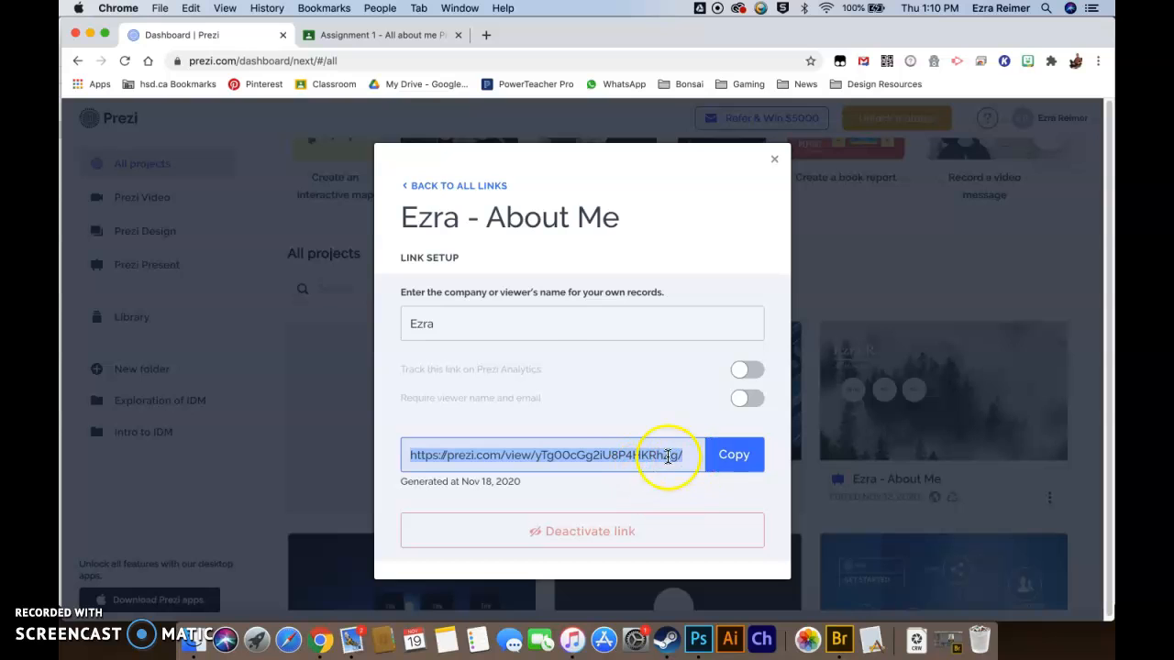
mouse_move(651, 481)
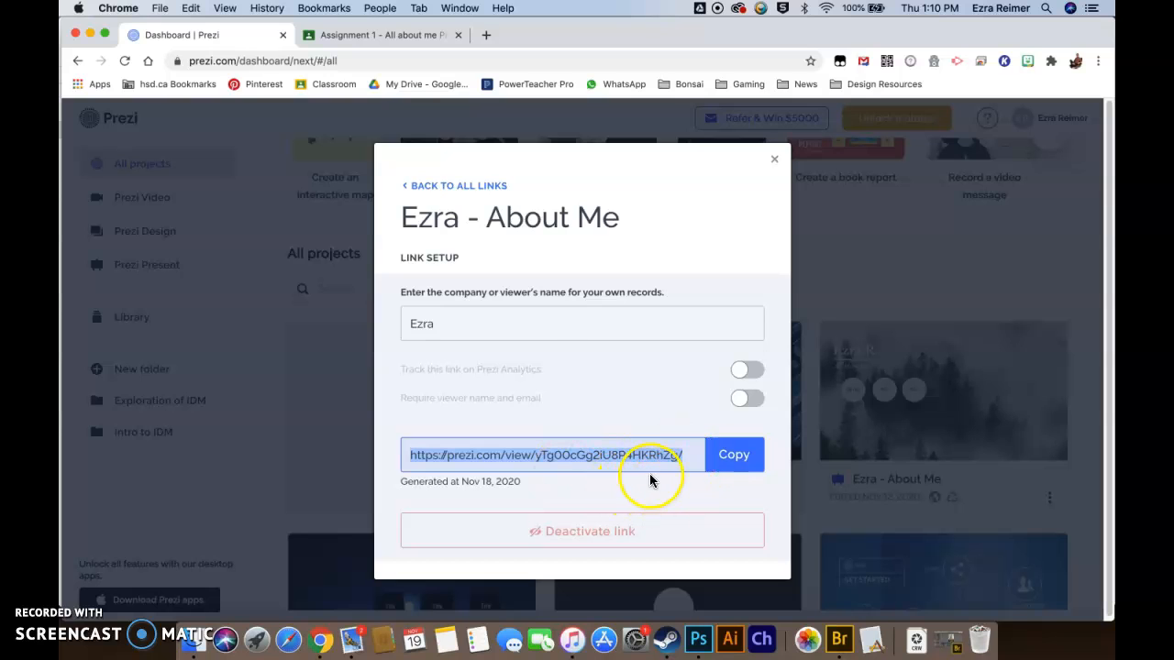